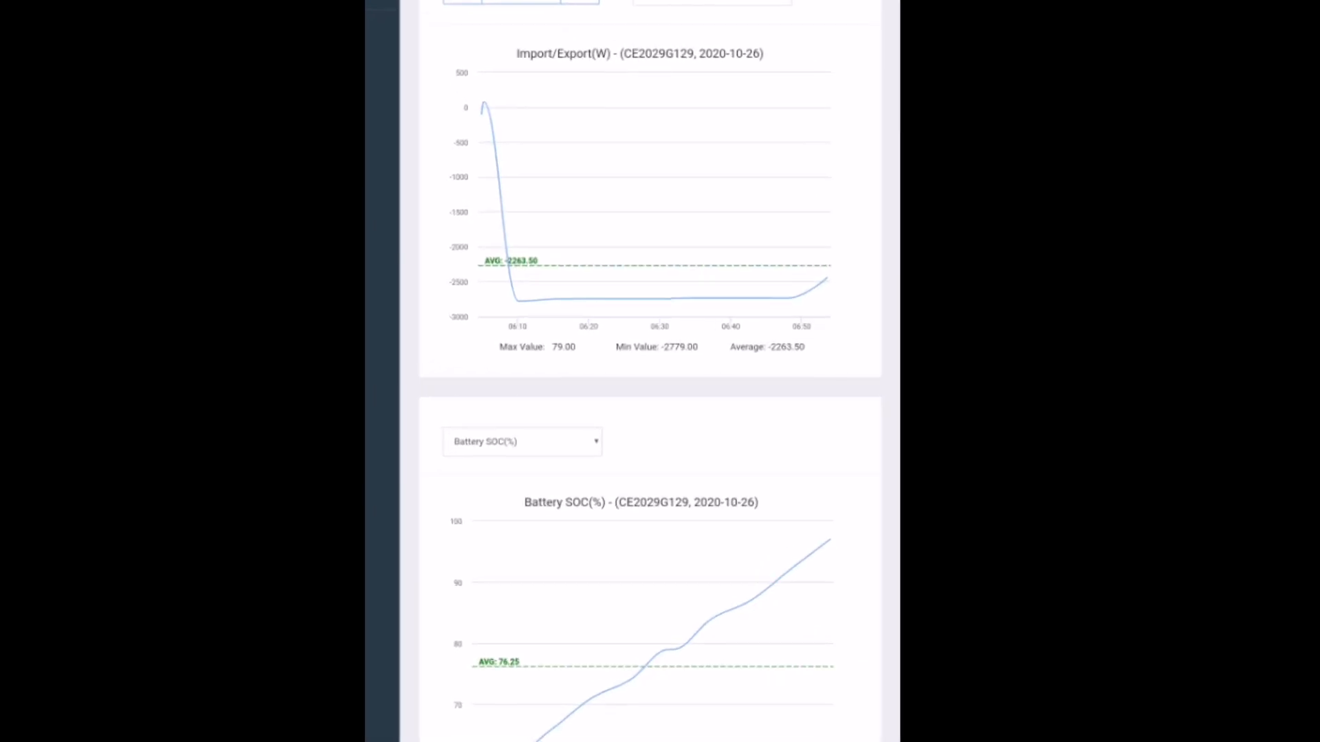
Scroll the Totals page down to the Performance History graphs showing the 2.5 kWh import spike near 6:00 used by Home
{"action": "scroll", "scroll_direction": "down", "scroll_amount": 3}
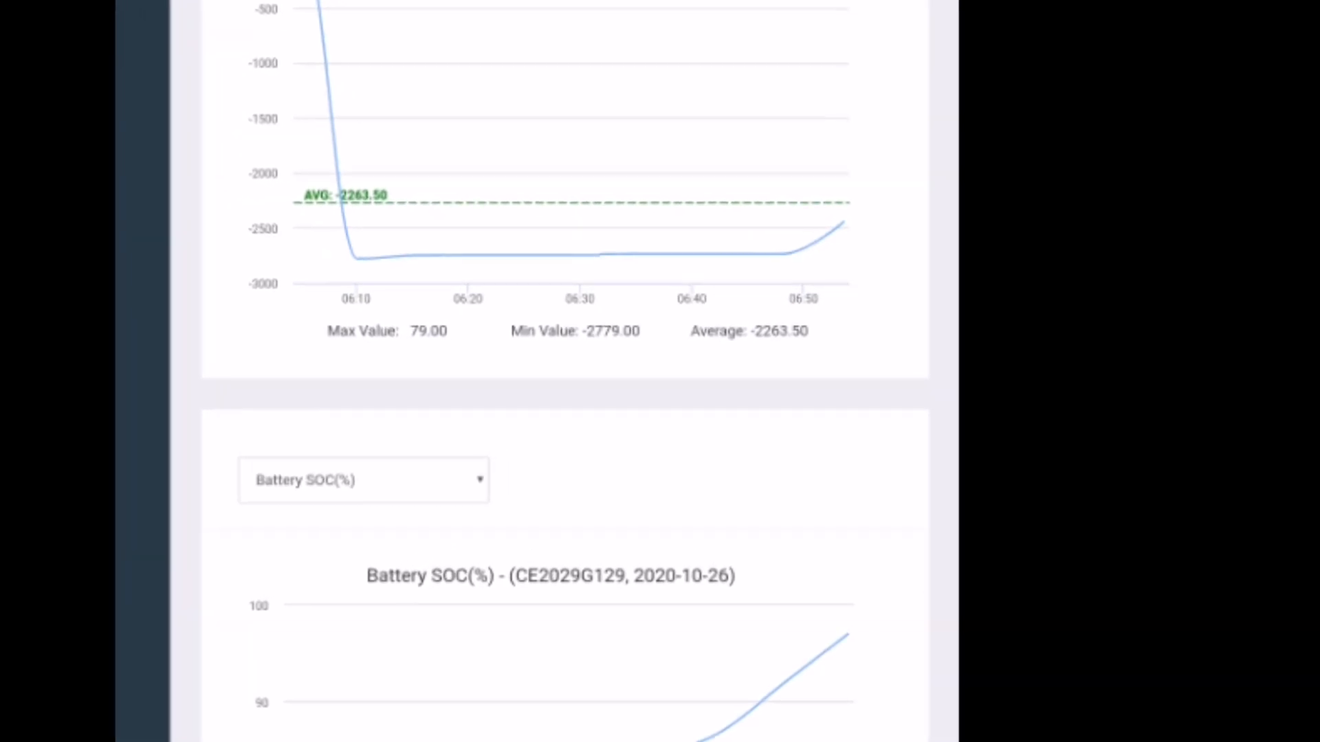
{"action": "scroll", "scroll_direction": "down", "scroll_amount": 3}
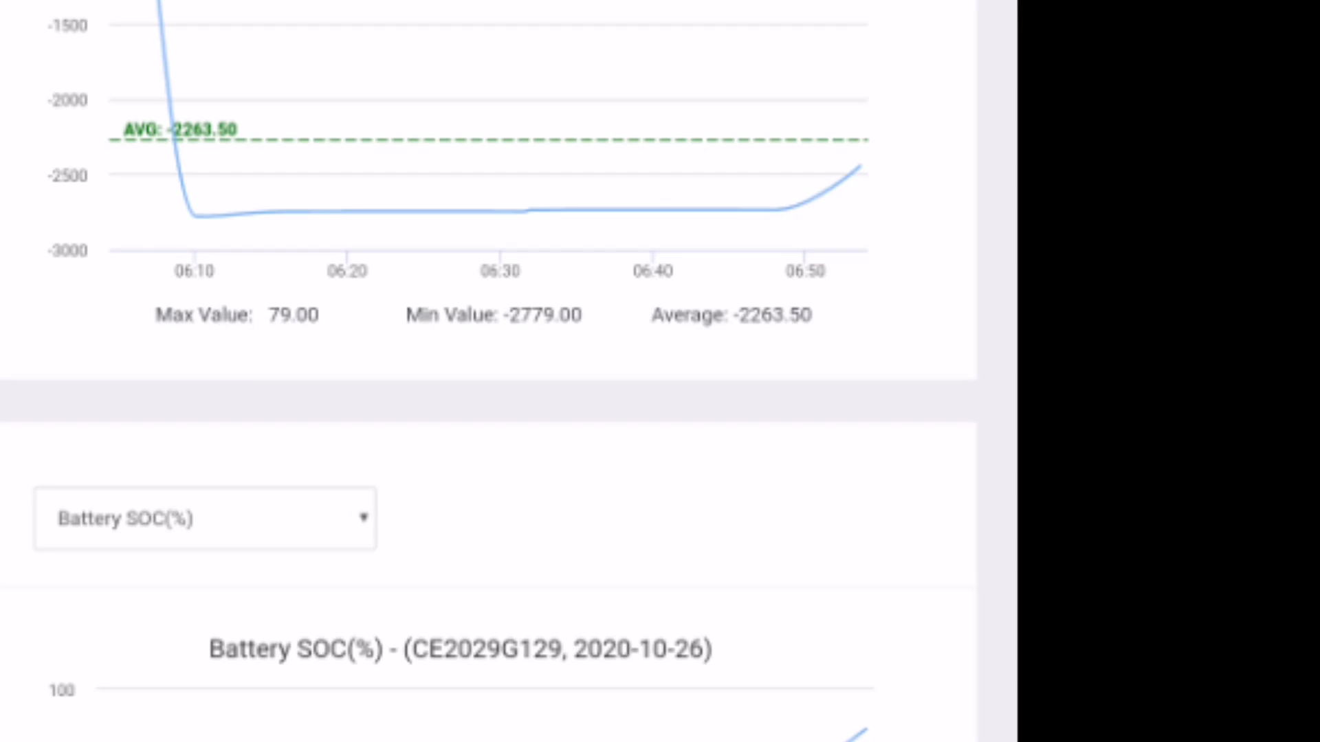
{"action": "scroll", "scroll_direction": "down", "scroll_amount": 3}
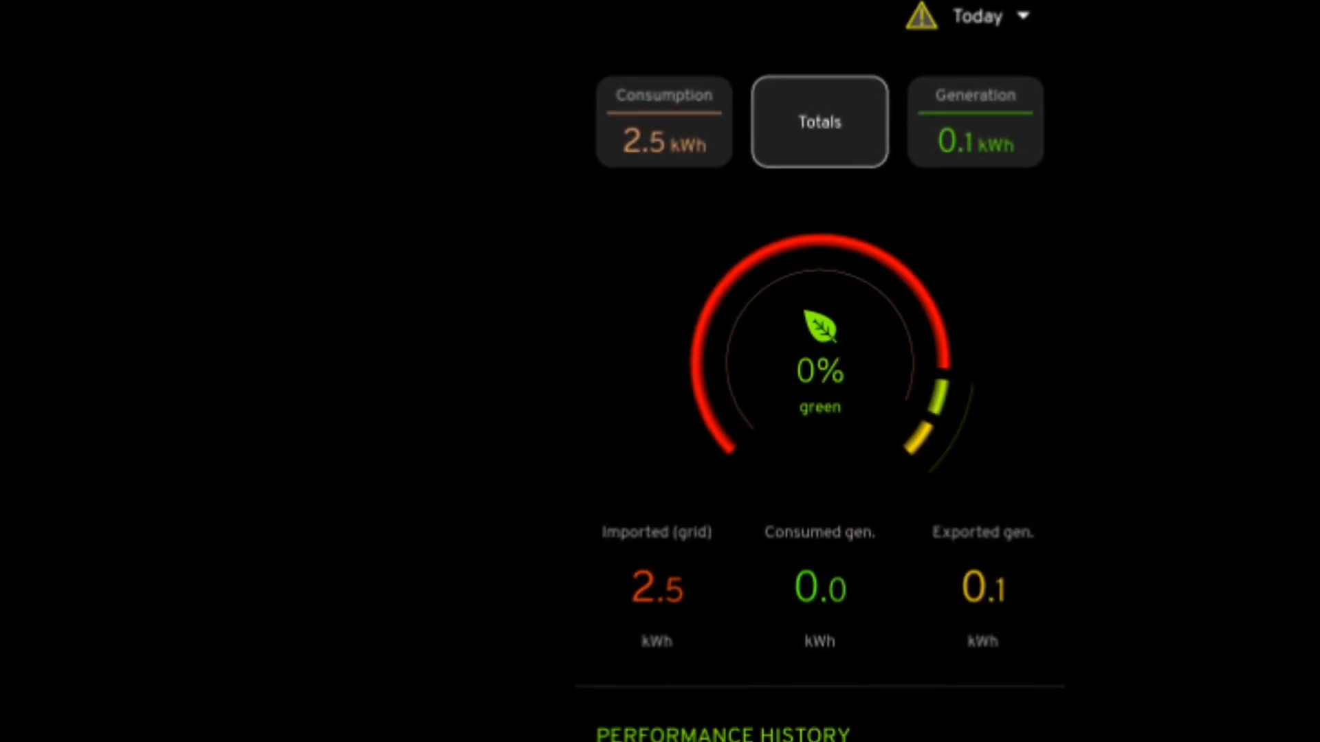
{"action": "scroll", "scroll_direction": "down", "scroll_amount": 3}
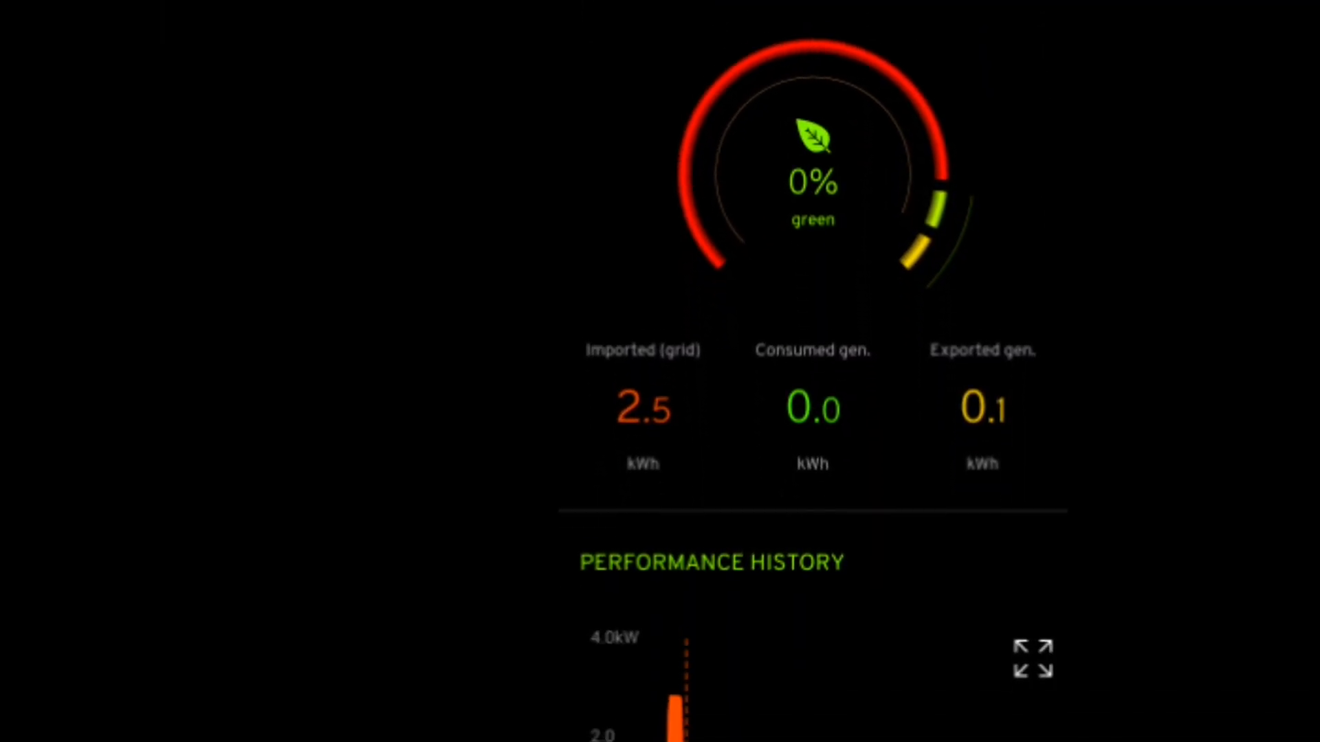
{"action": "scroll", "scroll_direction": "down", "scroll_amount": 3}
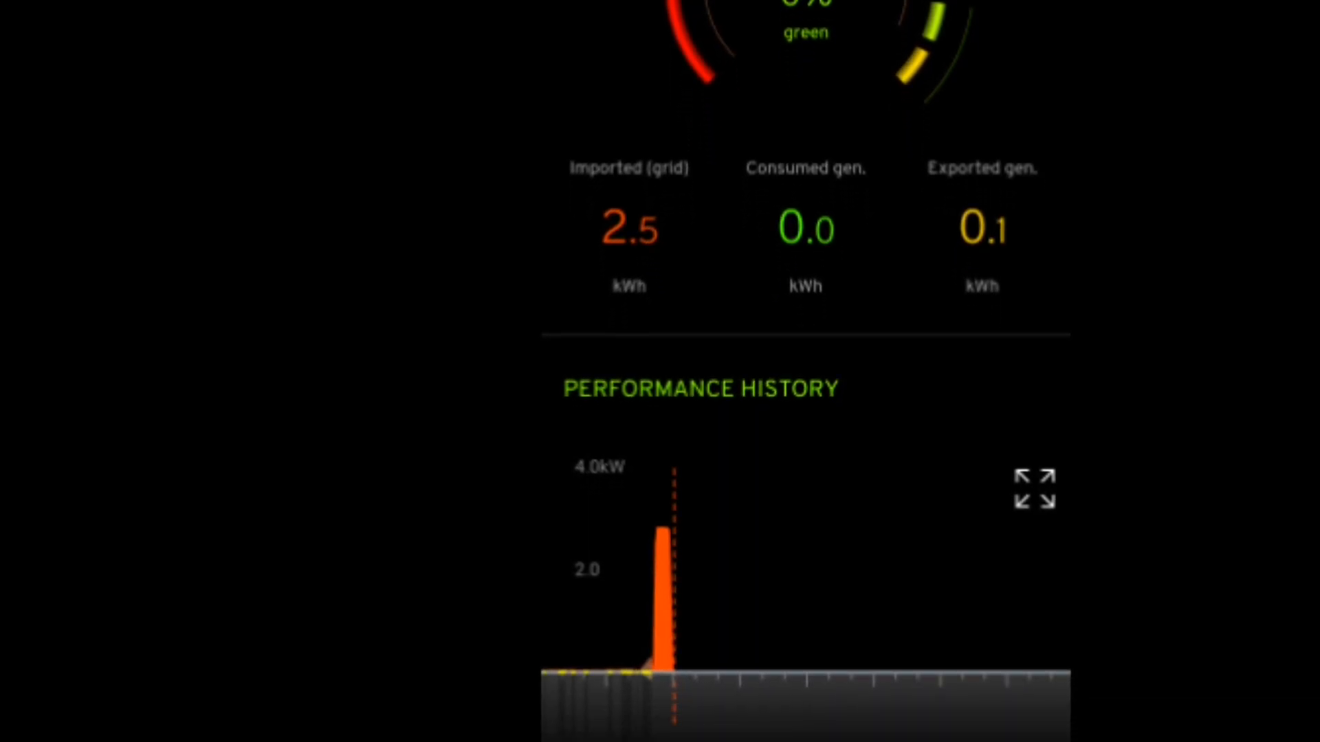
{"action": "scroll", "scroll_direction": "down", "scroll_amount": 3}
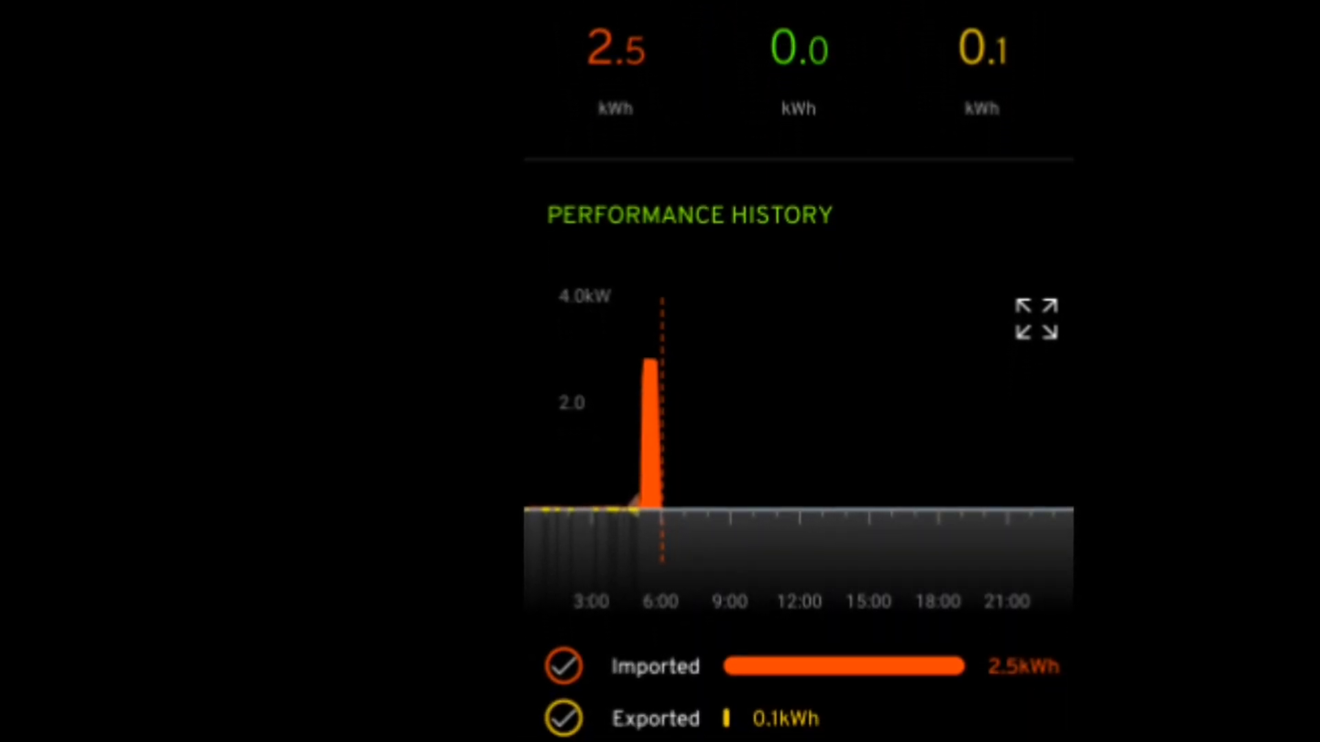
{"action": "scroll", "scroll_direction": "down", "scroll_amount": 3}
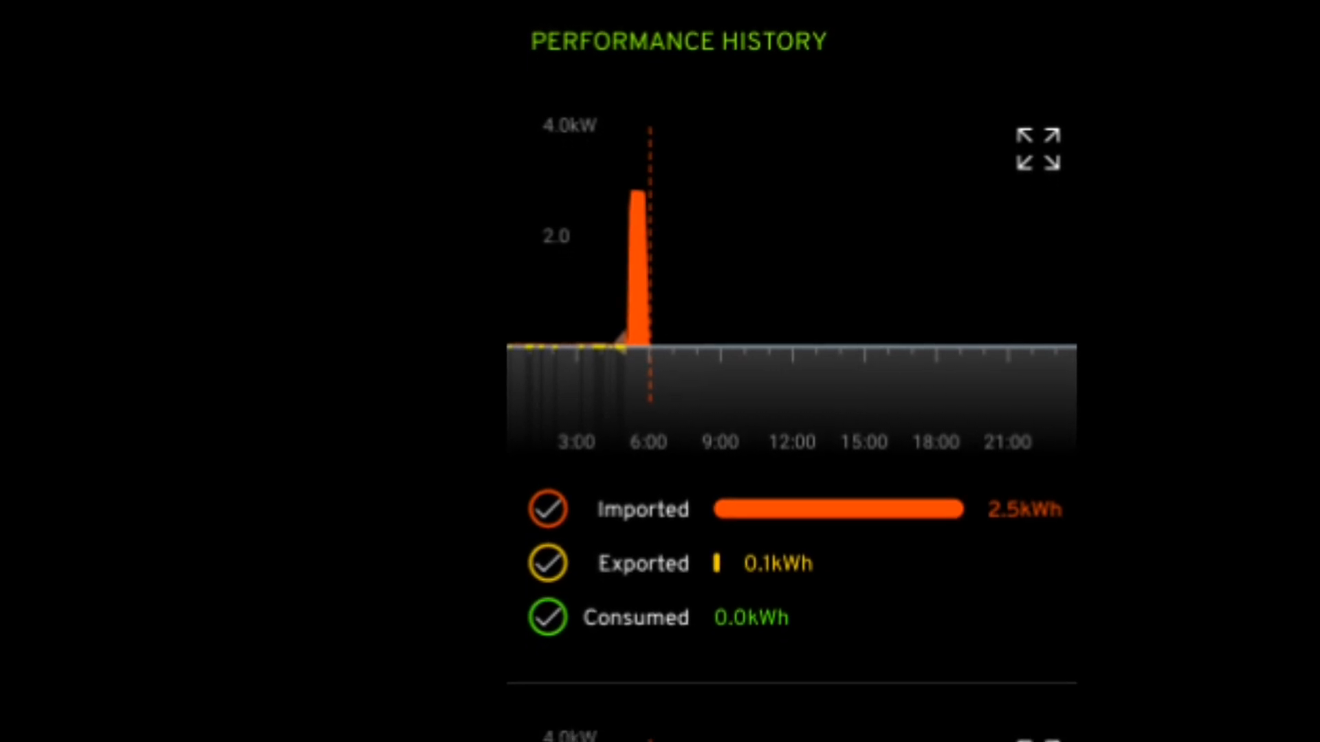
{"action": "scroll", "scroll_direction": "down", "scroll_amount": 3}
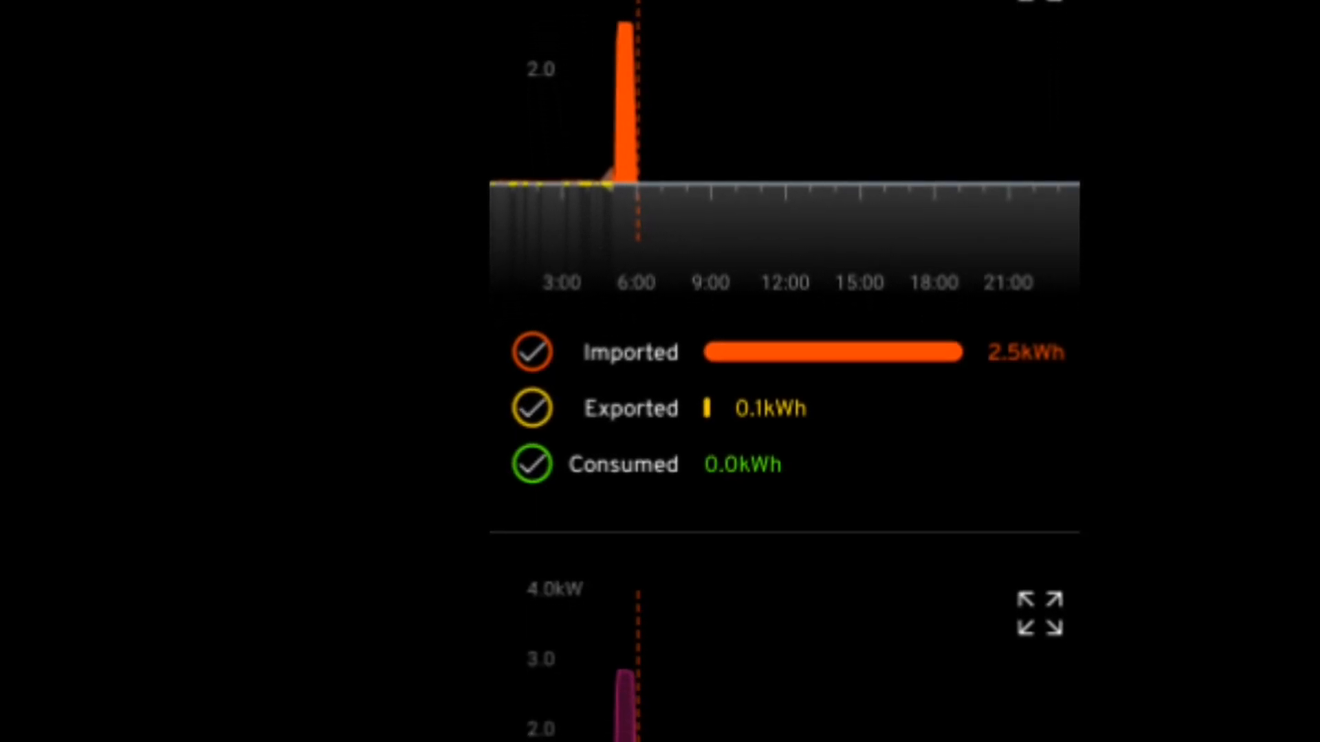
{"action": "scroll", "scroll_direction": "down", "scroll_amount": 3}
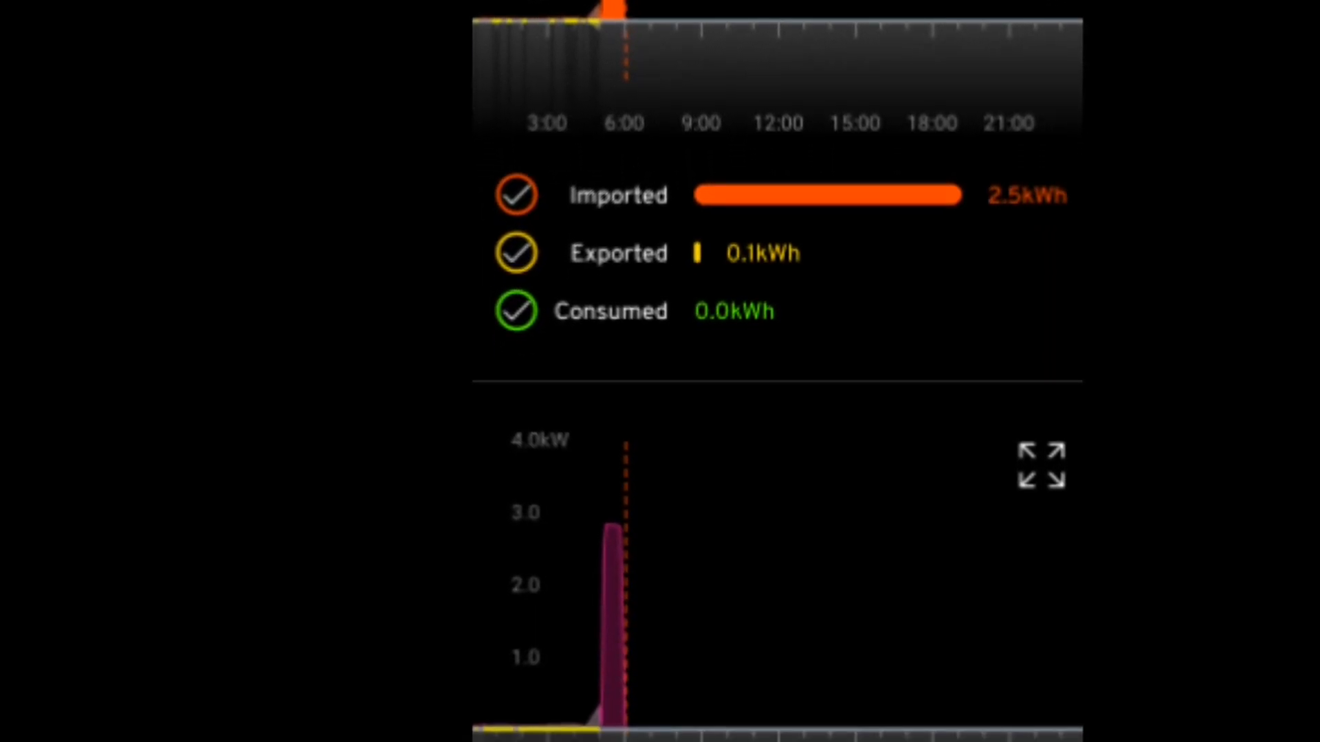
{"action": "scroll", "scroll_direction": "down", "scroll_amount": 3}
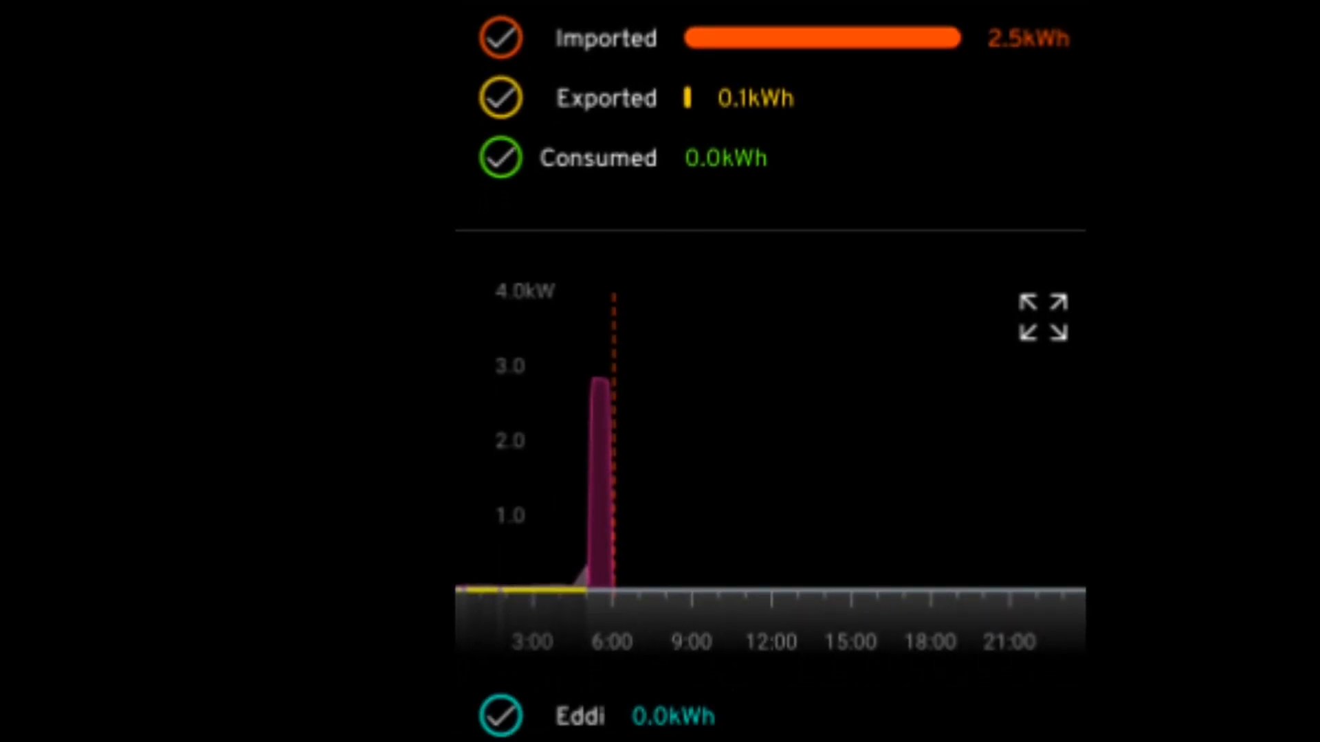
{"action": "scroll", "scroll_direction": "down", "scroll_amount": 3}
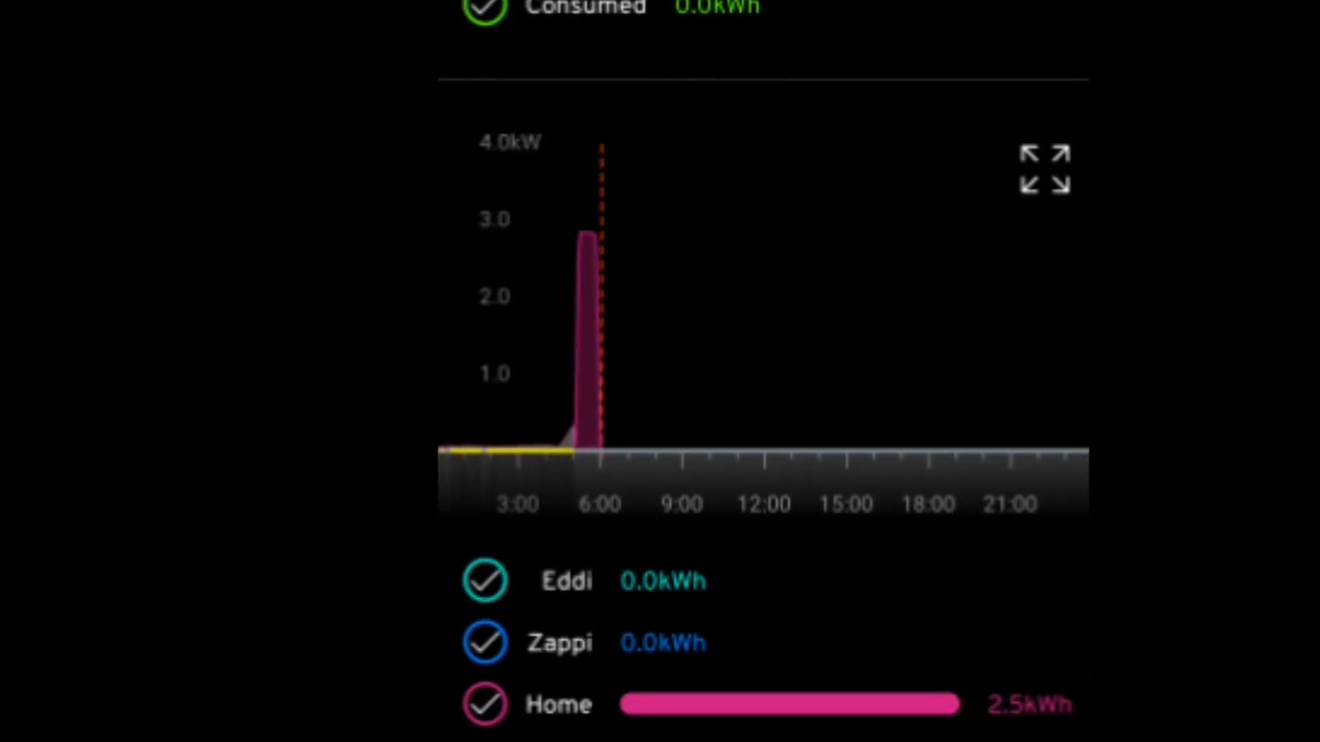
{"action": "scroll", "scroll_direction": "down", "scroll_amount": 3}
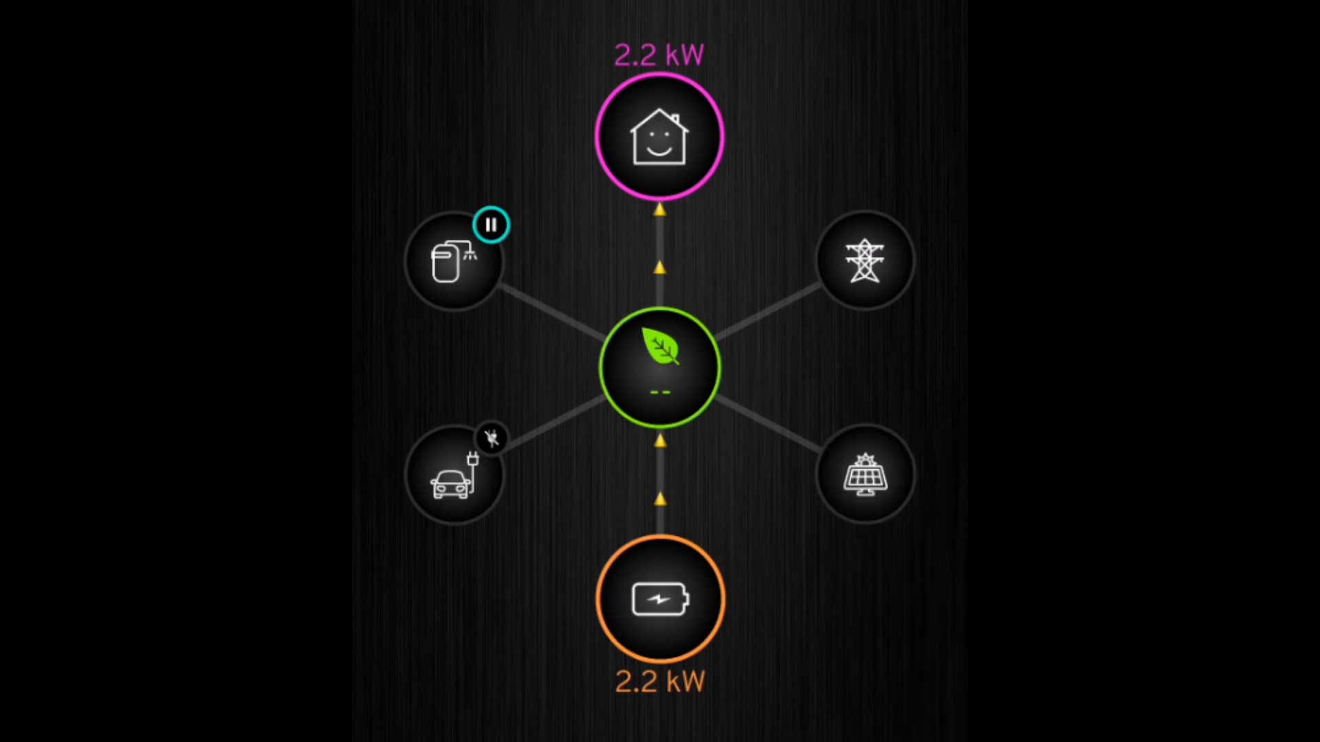
{"action": "left_click", "coordinate": [659, 599]}
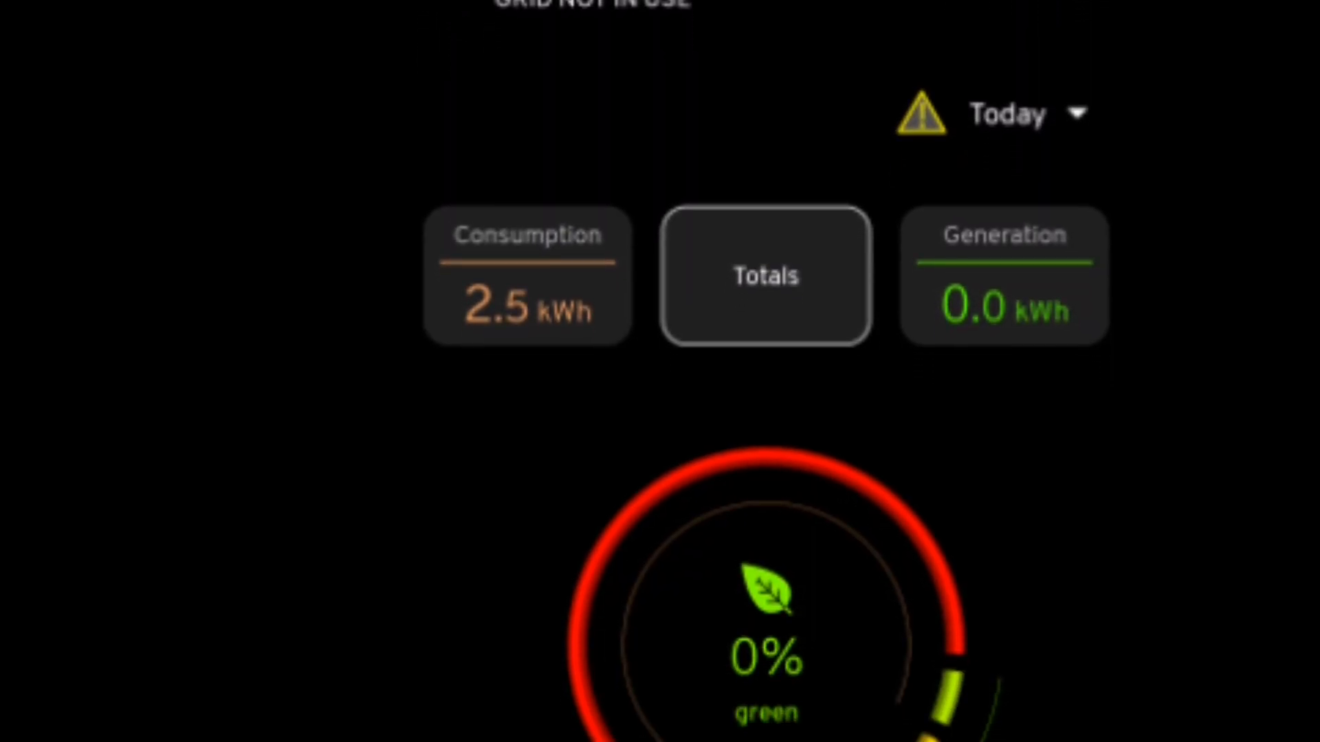
Scroll past the Imported/Consumed/Exported totals to the Performance History charts with the home-usage spike before 6:00
{"action": "scroll", "scroll_direction": "down", "scroll_amount": 3}
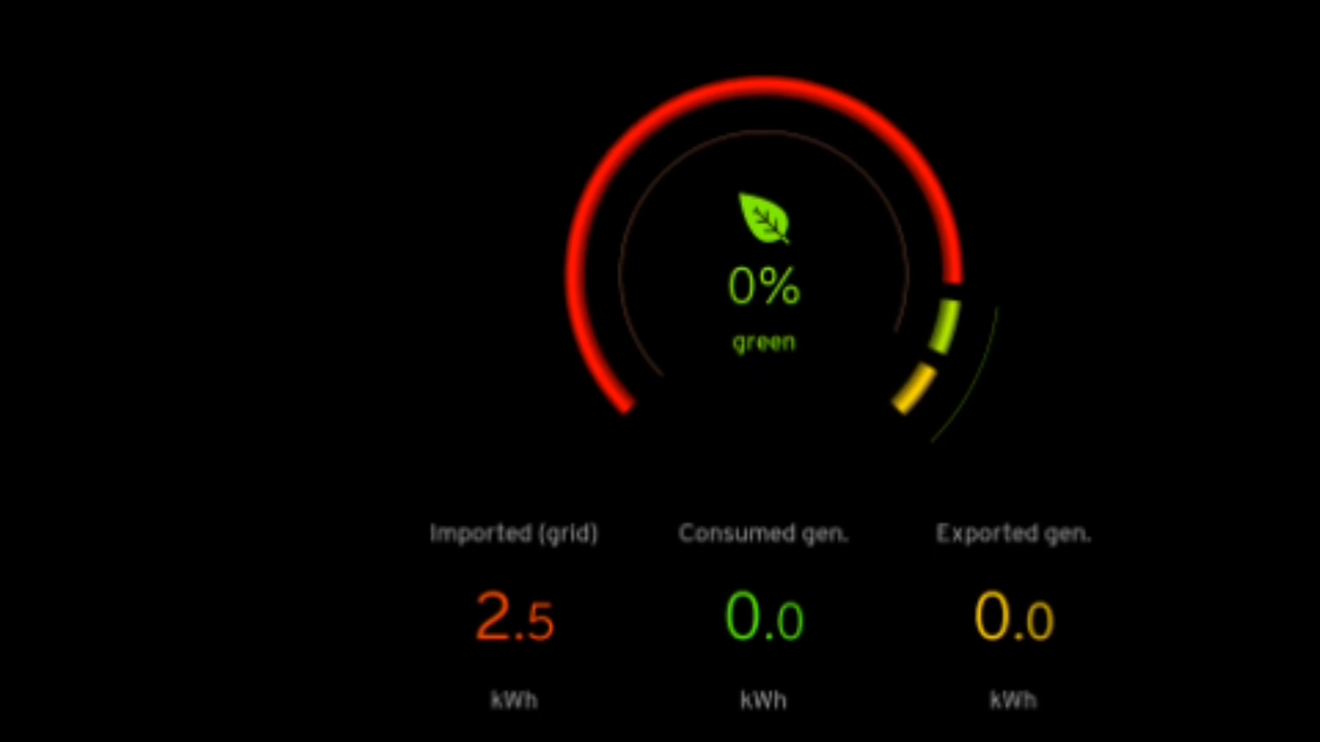
{"action": "scroll", "scroll_direction": "down", "scroll_amount": 3}
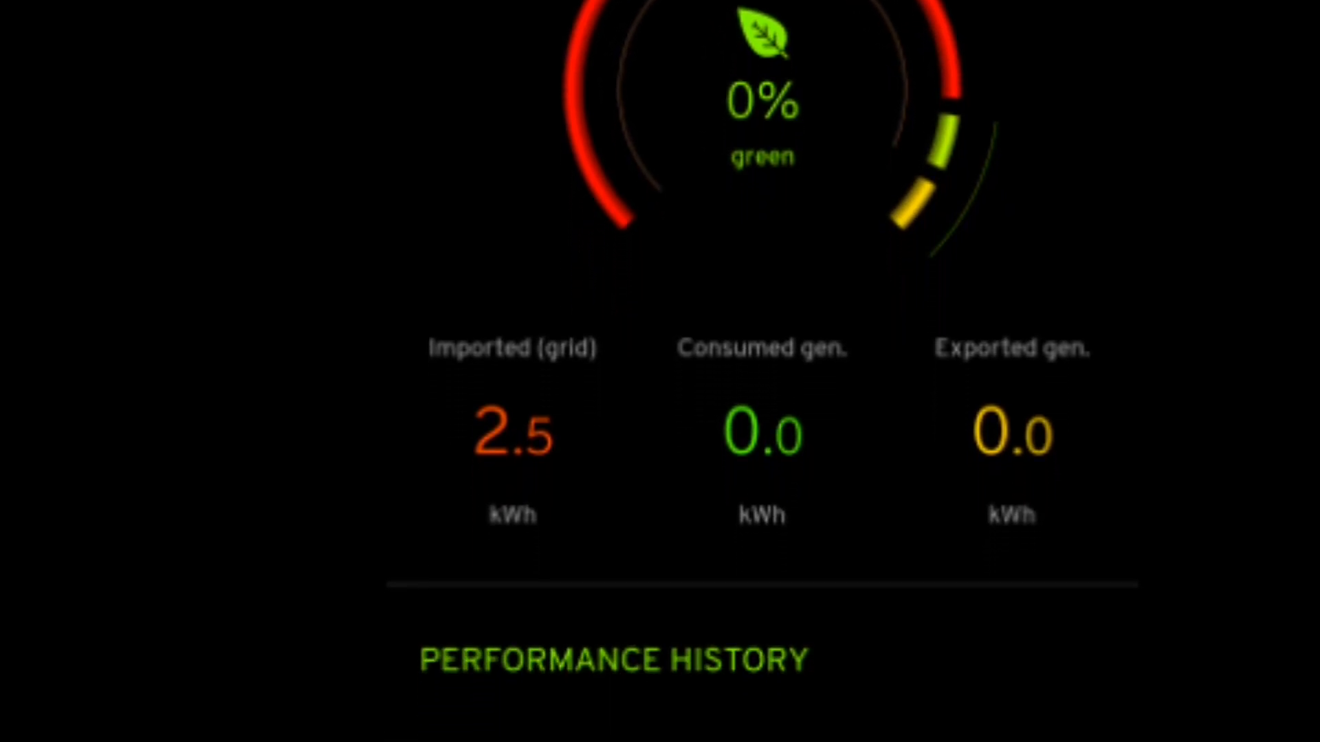
{"action": "scroll", "scroll_direction": "down", "scroll_amount": 3}
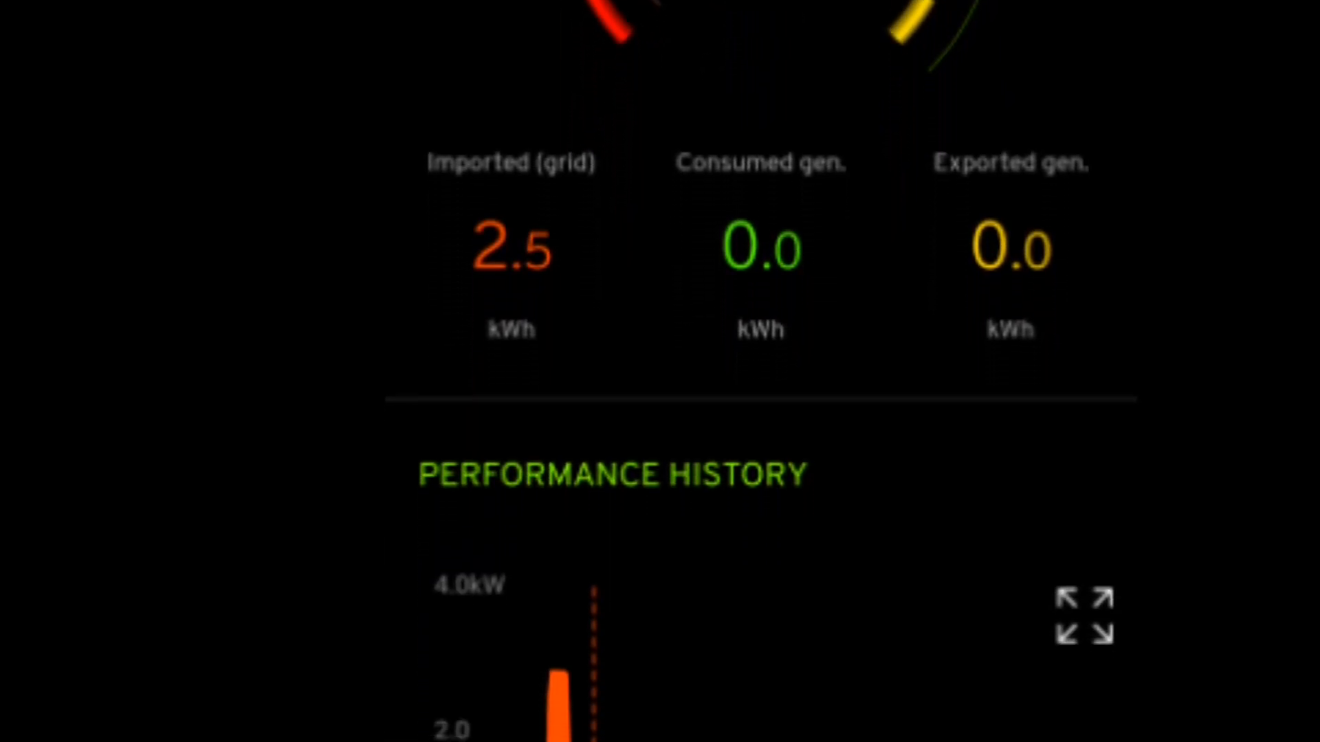
{"action": "scroll", "scroll_direction": "down", "scroll_amount": 3}
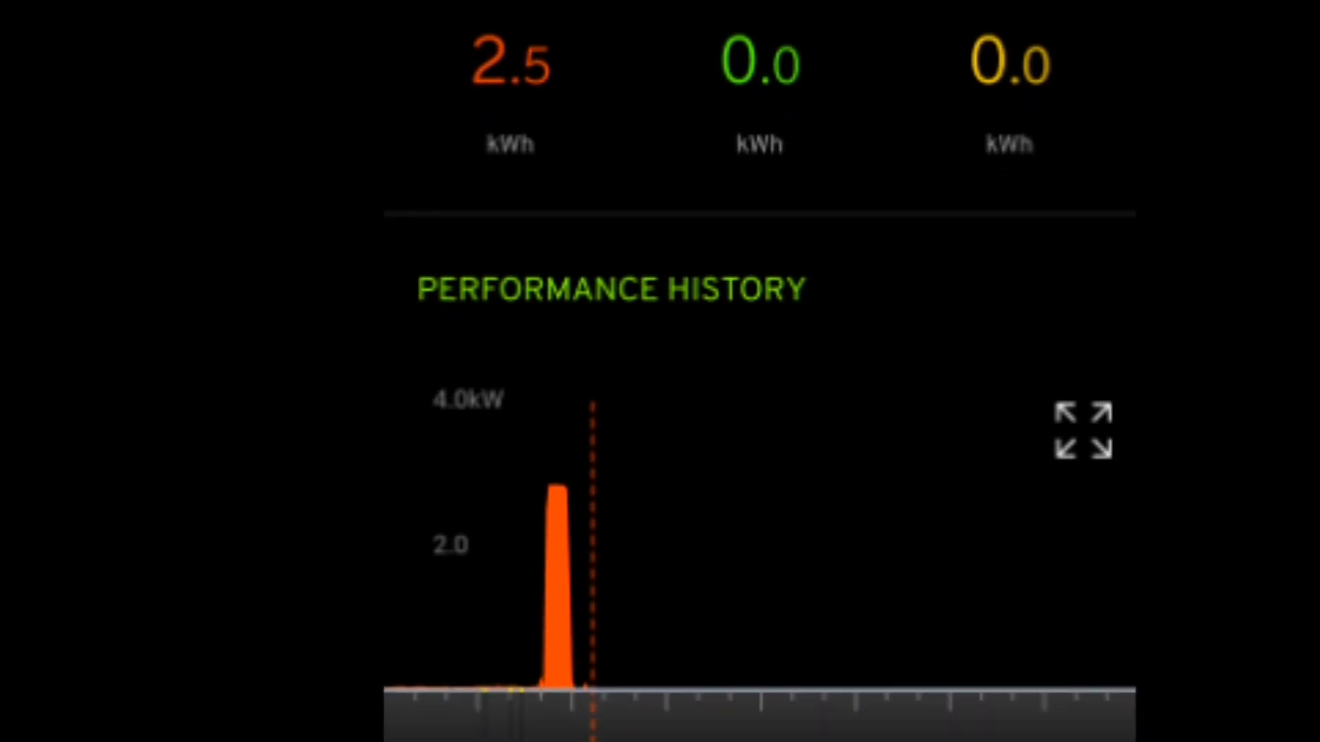
{"action": "scroll", "scroll_direction": "down", "scroll_amount": 3}
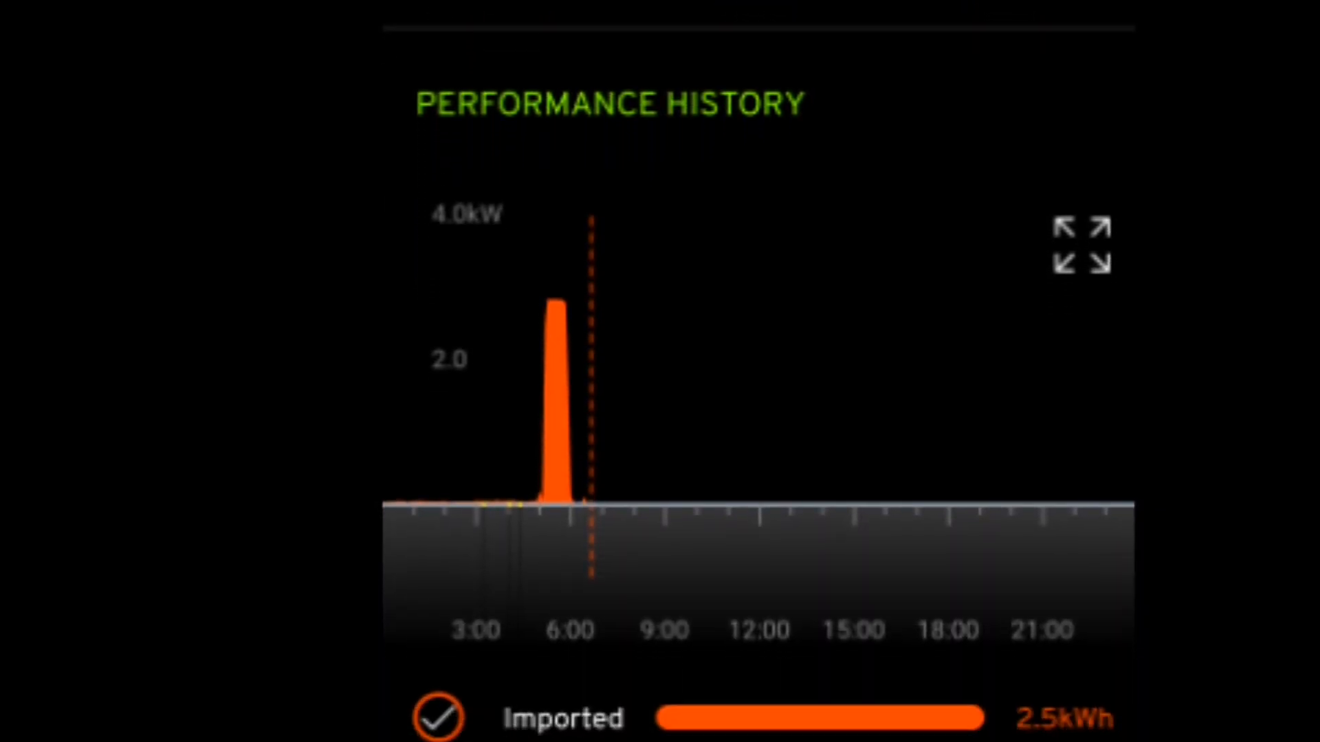
{"action": "scroll", "scroll_direction": "down", "scroll_amount": 3}
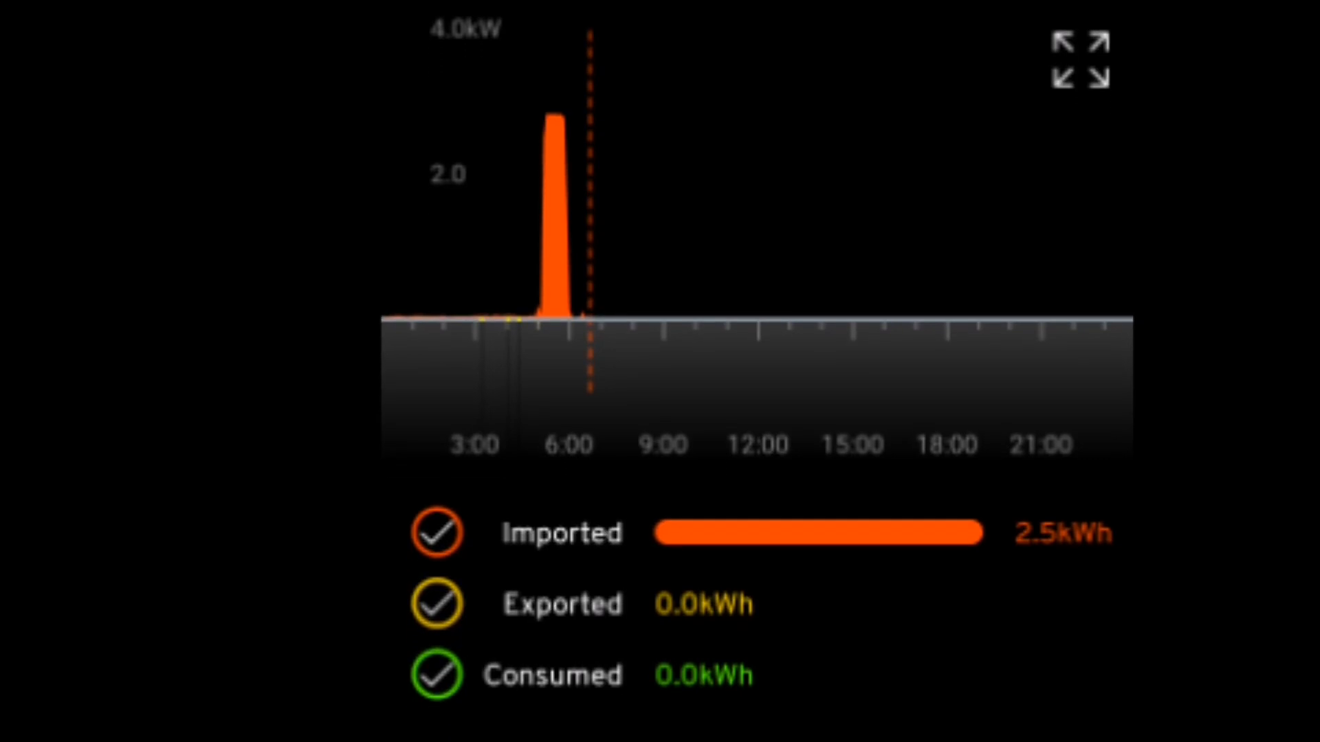
{"action": "scroll", "scroll_direction": "down", "scroll_amount": 3}
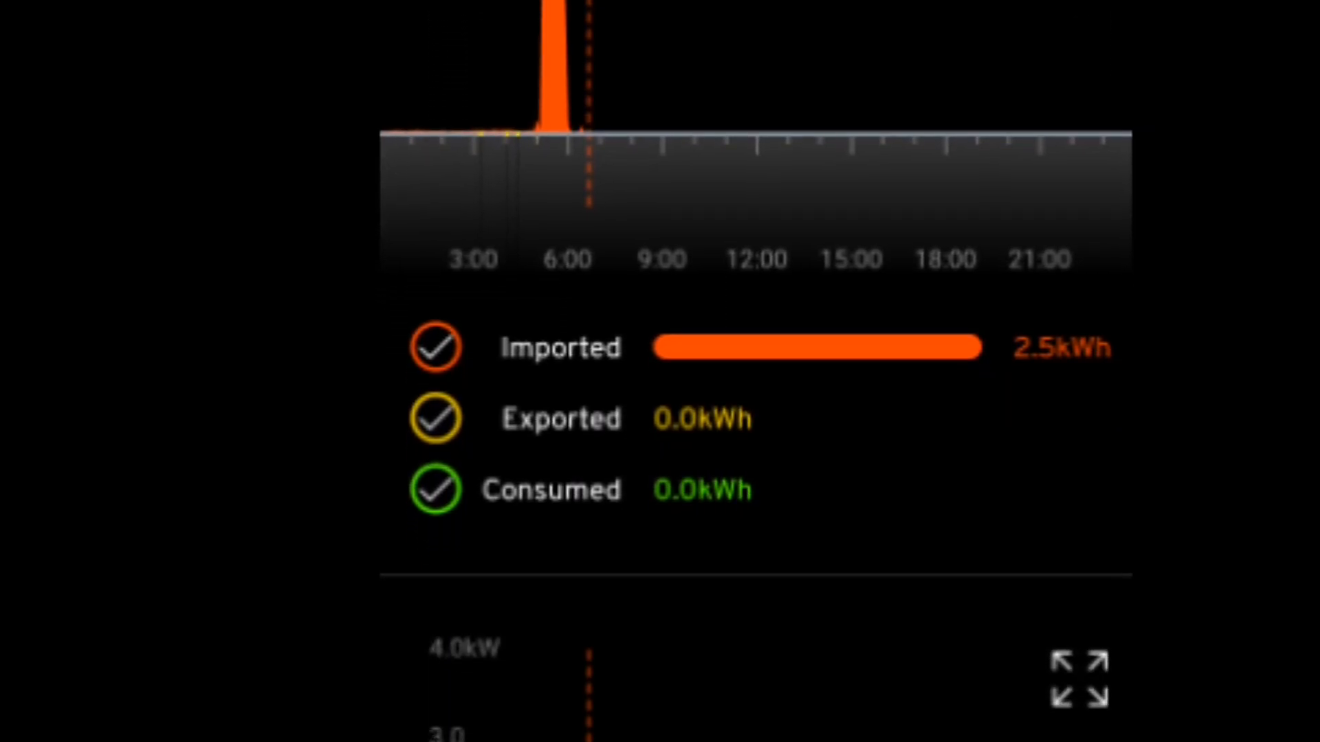
{"action": "scroll", "scroll_direction": "down", "scroll_amount": 3}
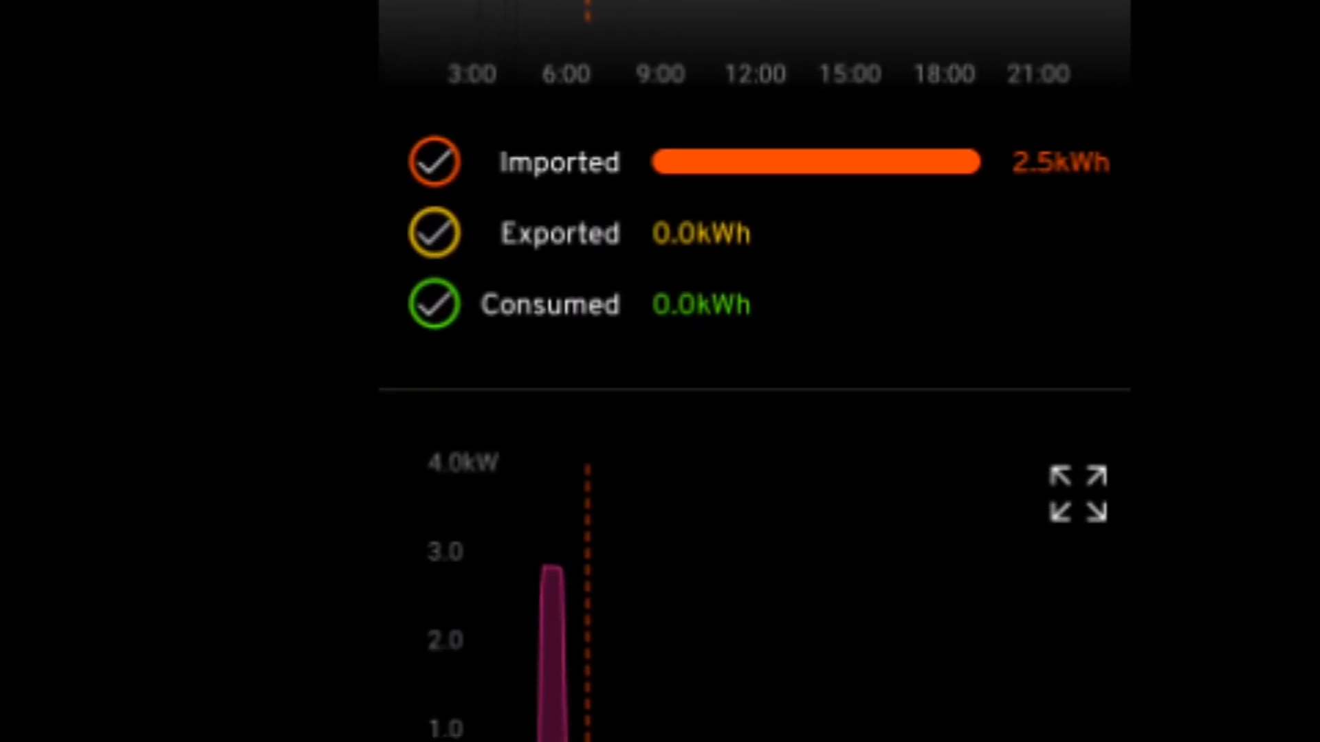
{"action": "scroll", "scroll_direction": "down", "scroll_amount": 3}
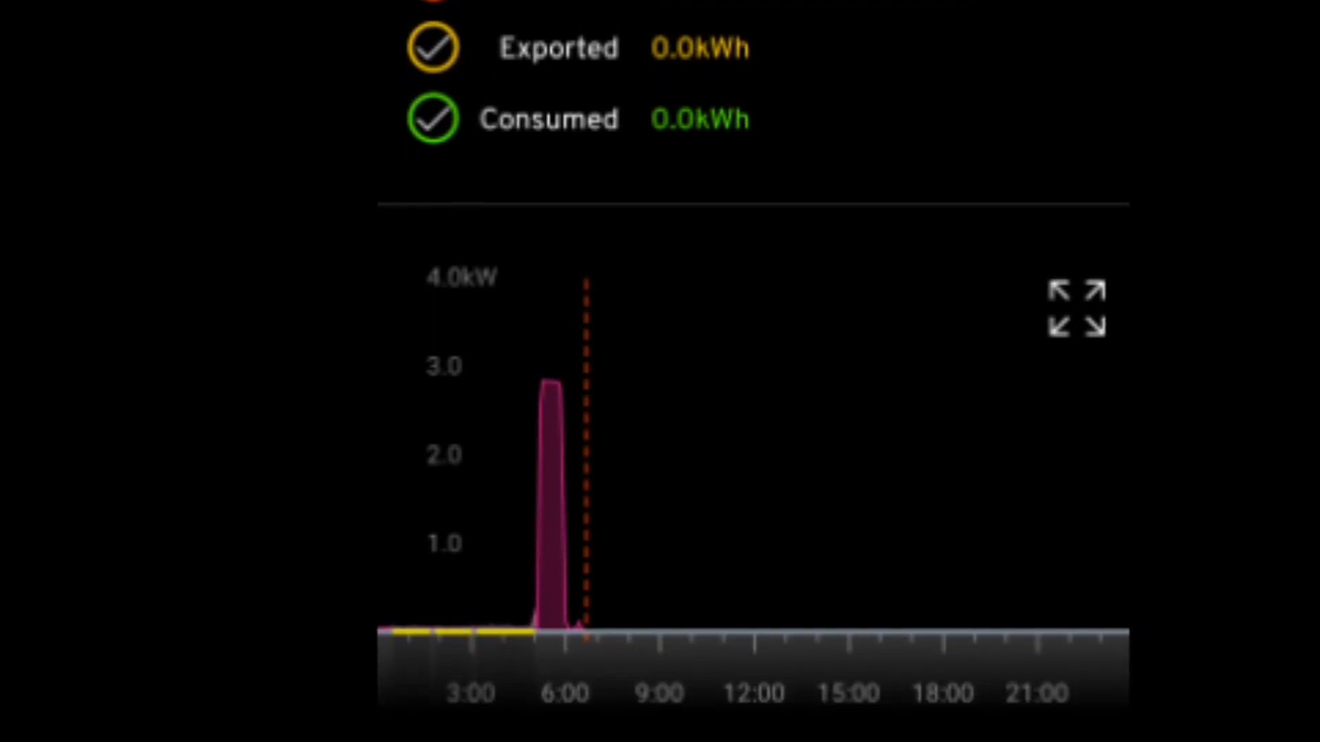
{"action": "scroll", "scroll_direction": "down", "scroll_amount": 3}
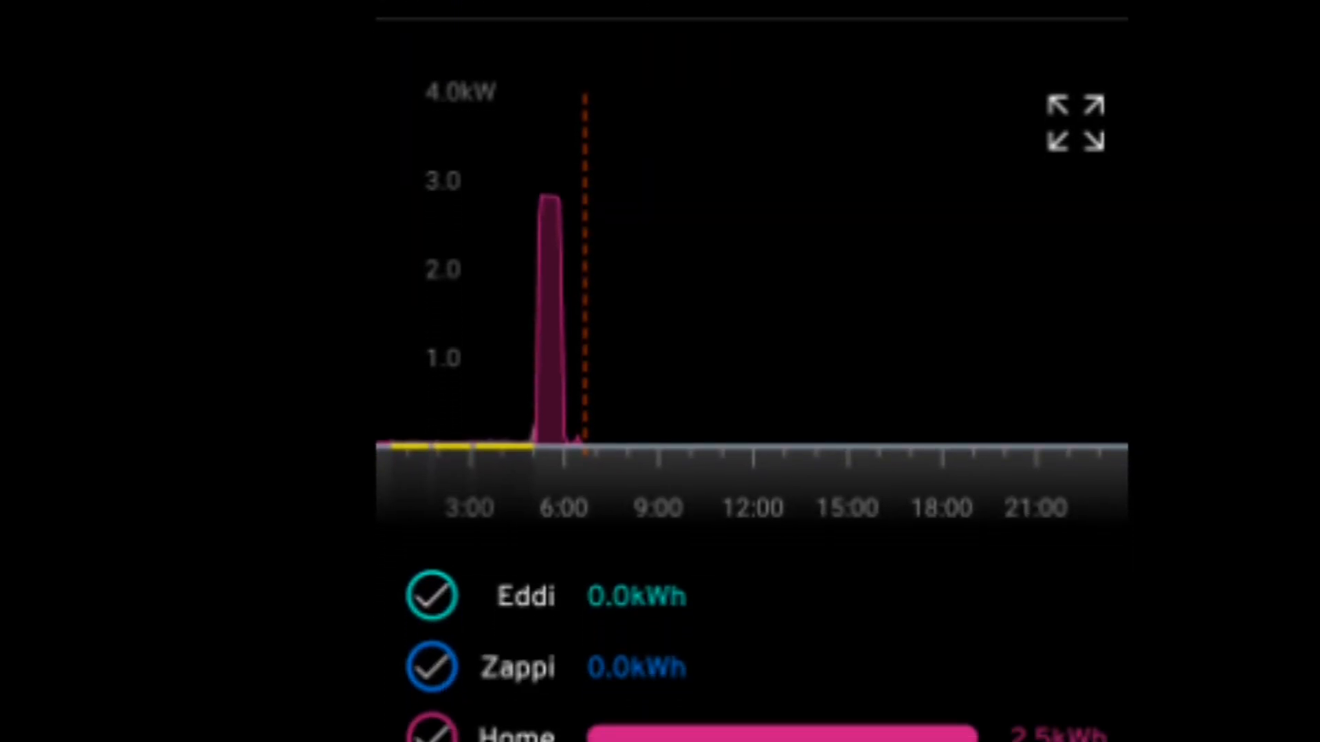
{"action": "scroll", "scroll_direction": "down", "scroll_amount": 3}
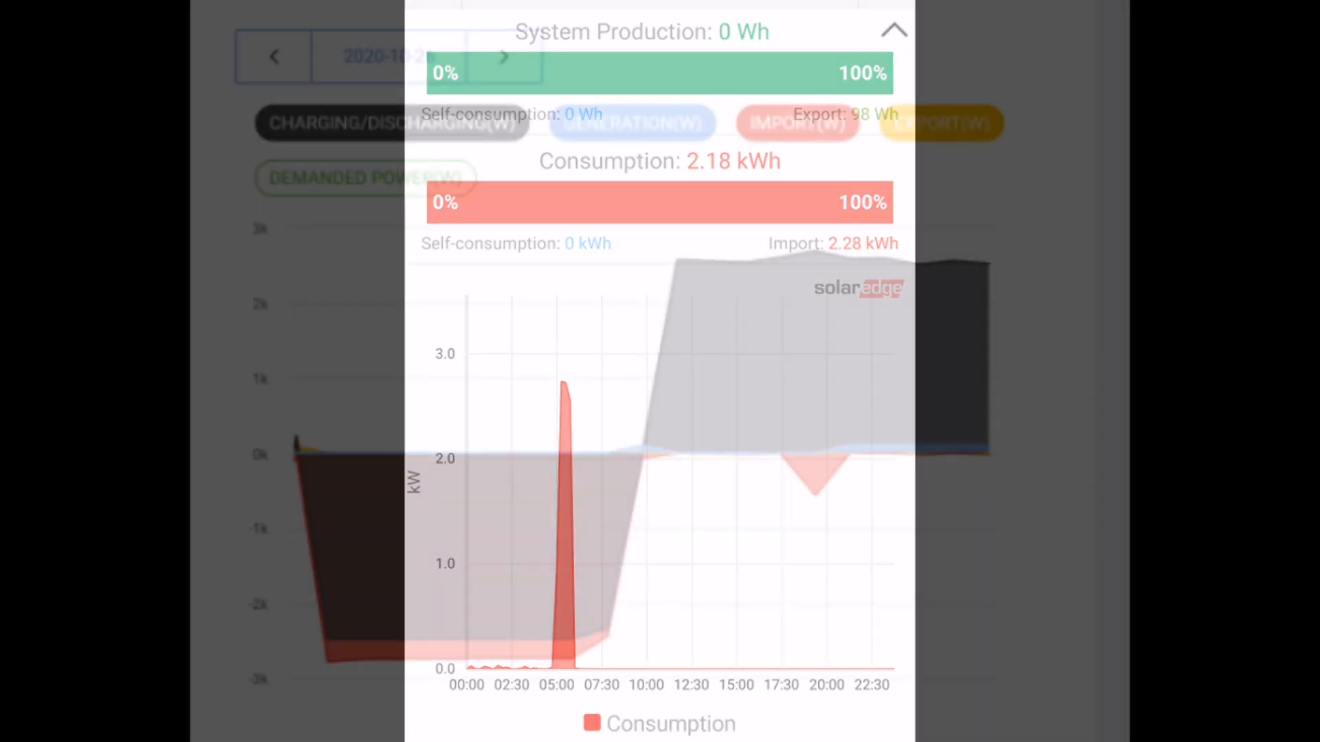
{"action": "left_click", "coordinate": [893, 31]}
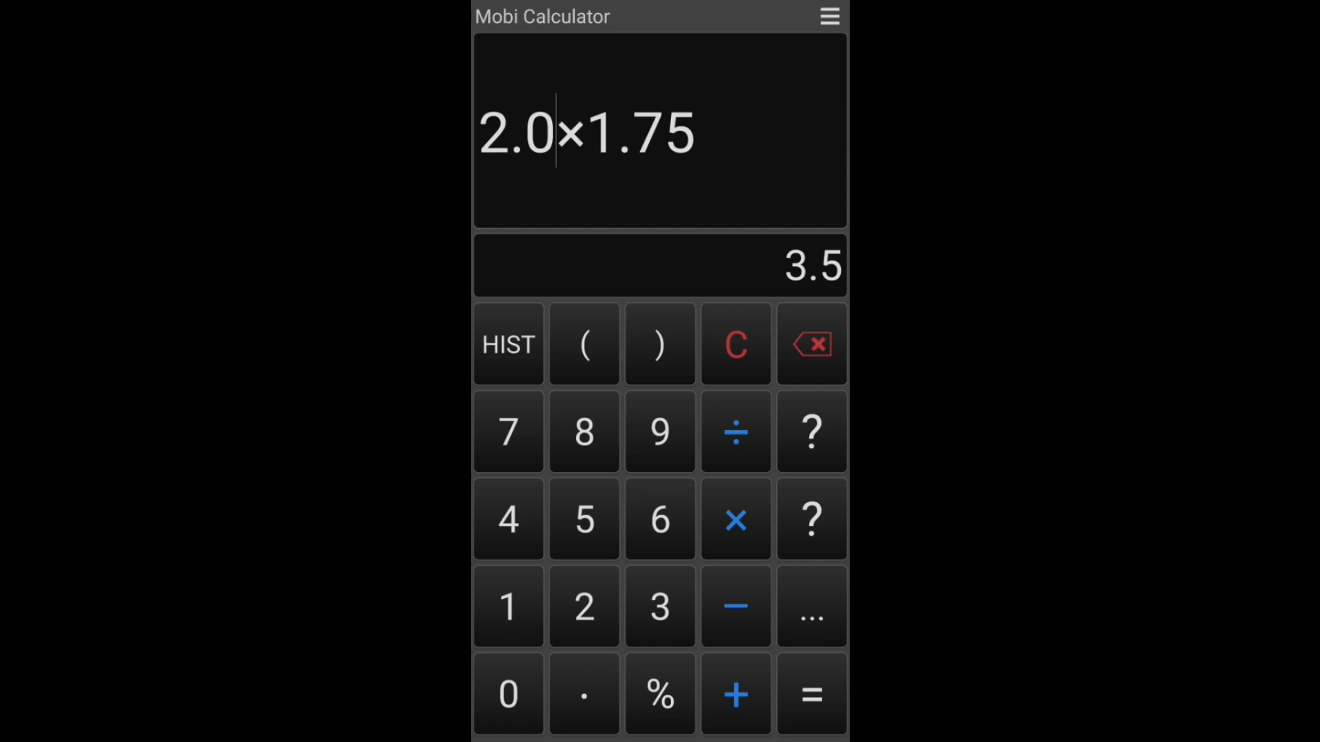
Change the first factor of 2.0×1.75 to 2.2 so the result becomes 3.85
{"action": "left_click", "coordinate": [583, 607]}
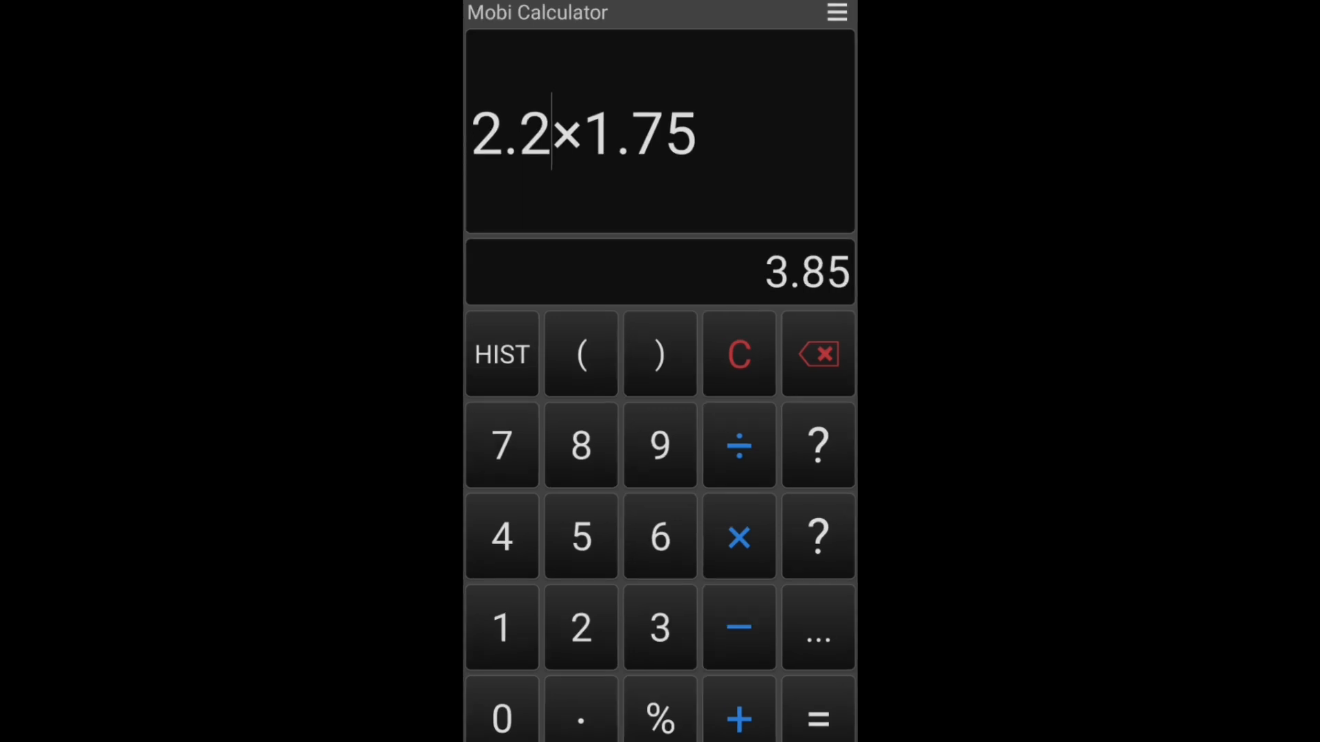